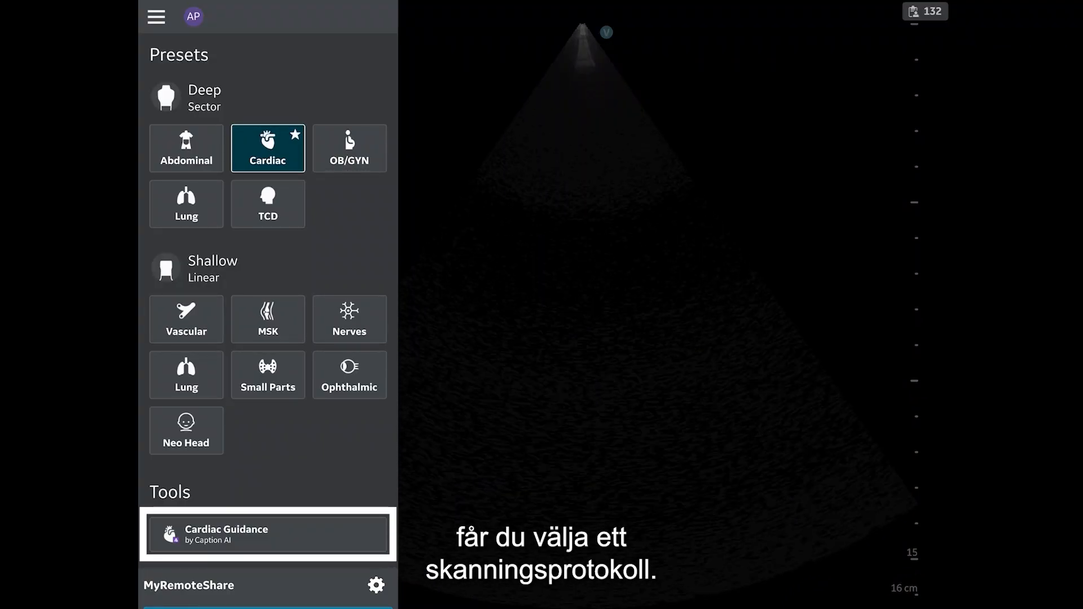
# - Open the Cardiac Guidance tool showing the Long, Short and EF protocols
pyautogui.click(267, 533)
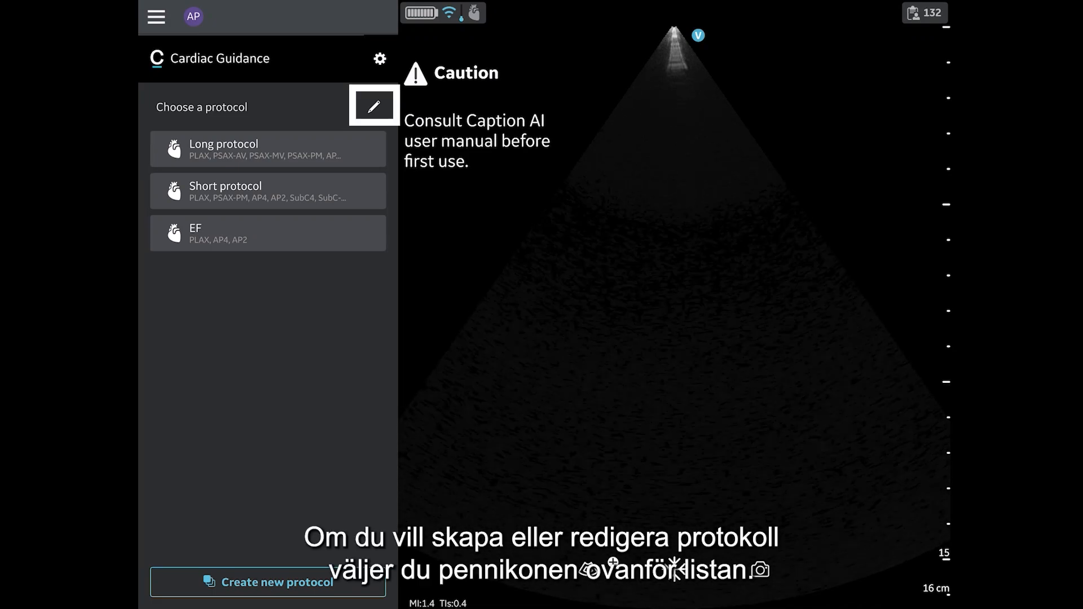
# - Enter protocol management, hide the Long protocol and make it visible again
pyautogui.click(374, 106)
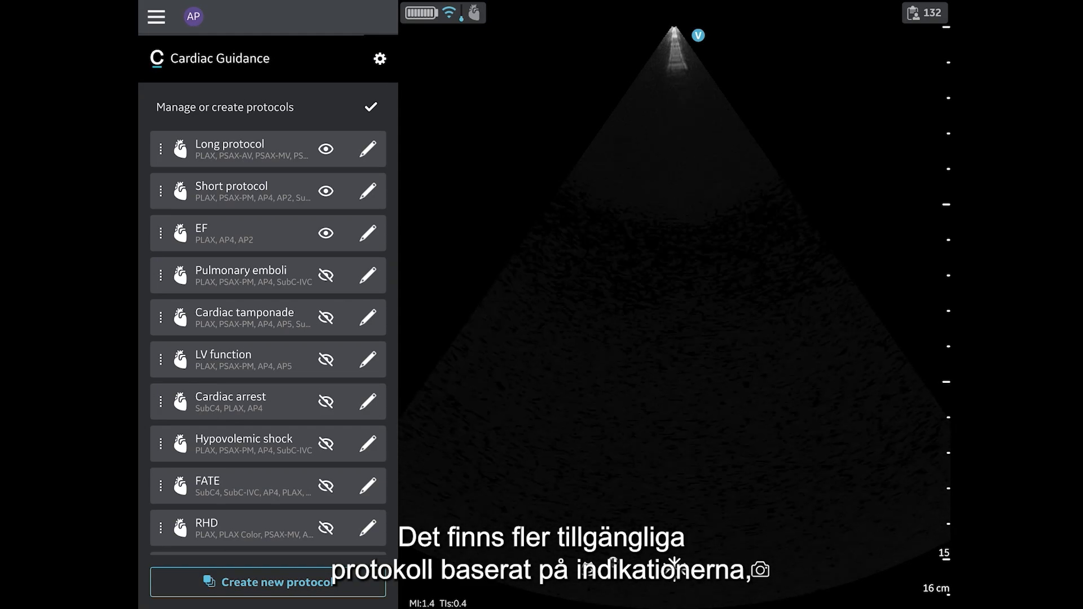
pyautogui.click(235, 402)
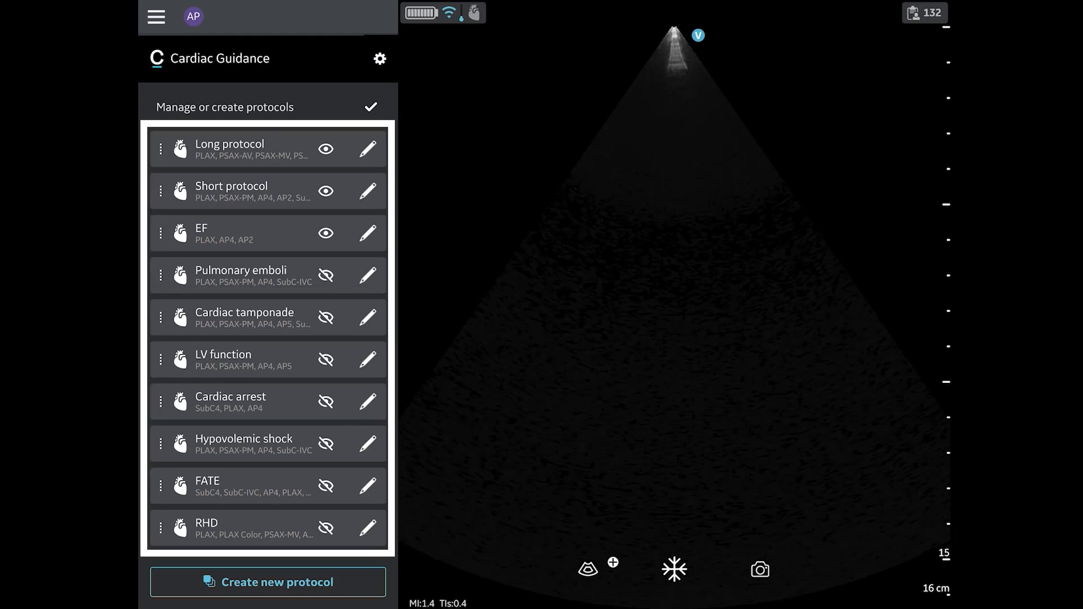
pyautogui.moveTo(325, 149)
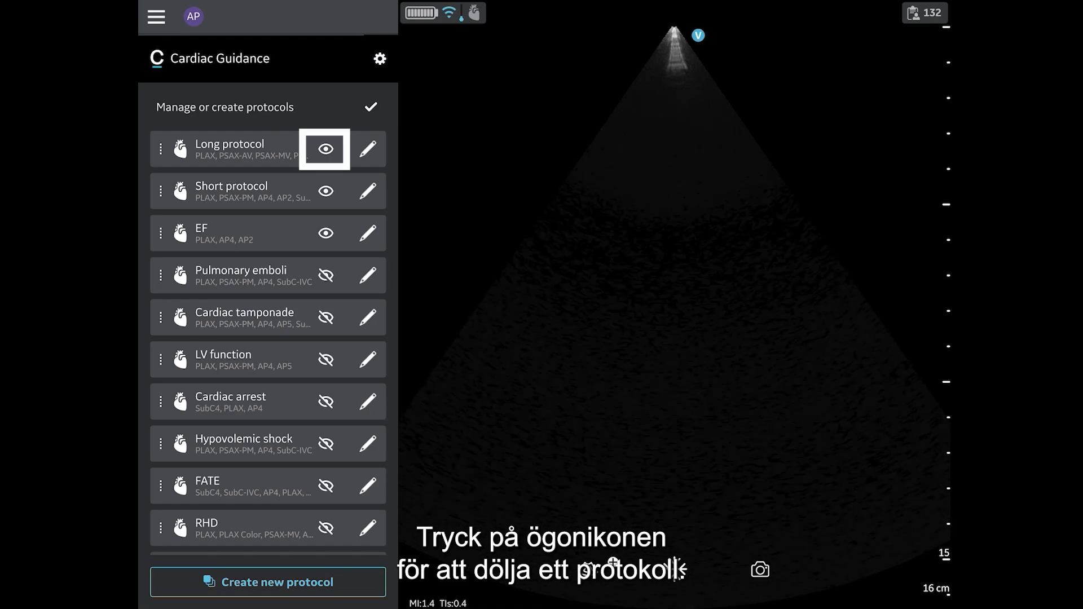
pyautogui.click(325, 149)
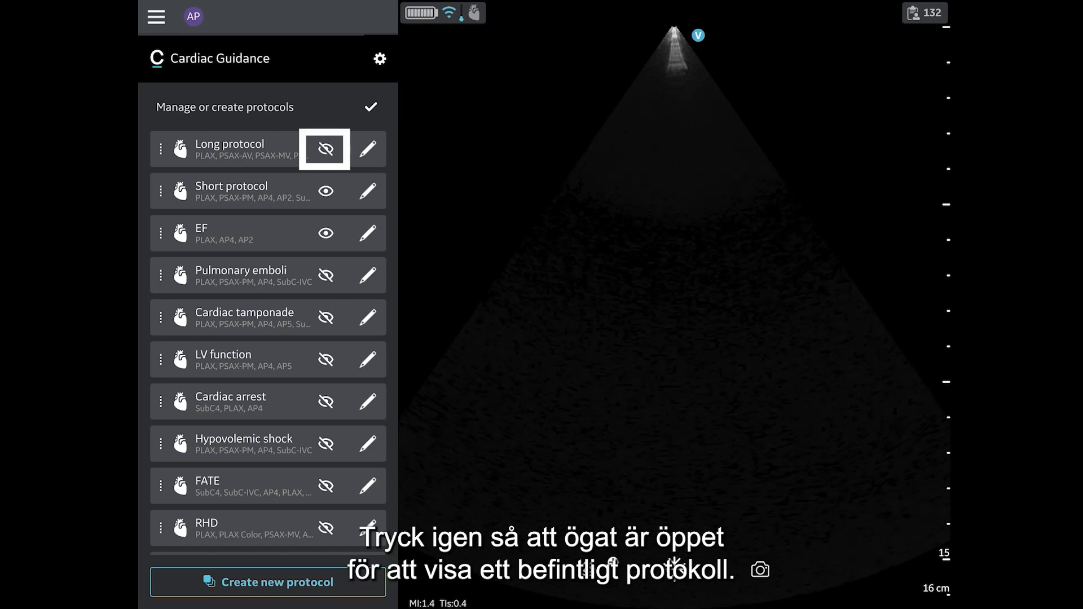
pyautogui.click(325, 149)
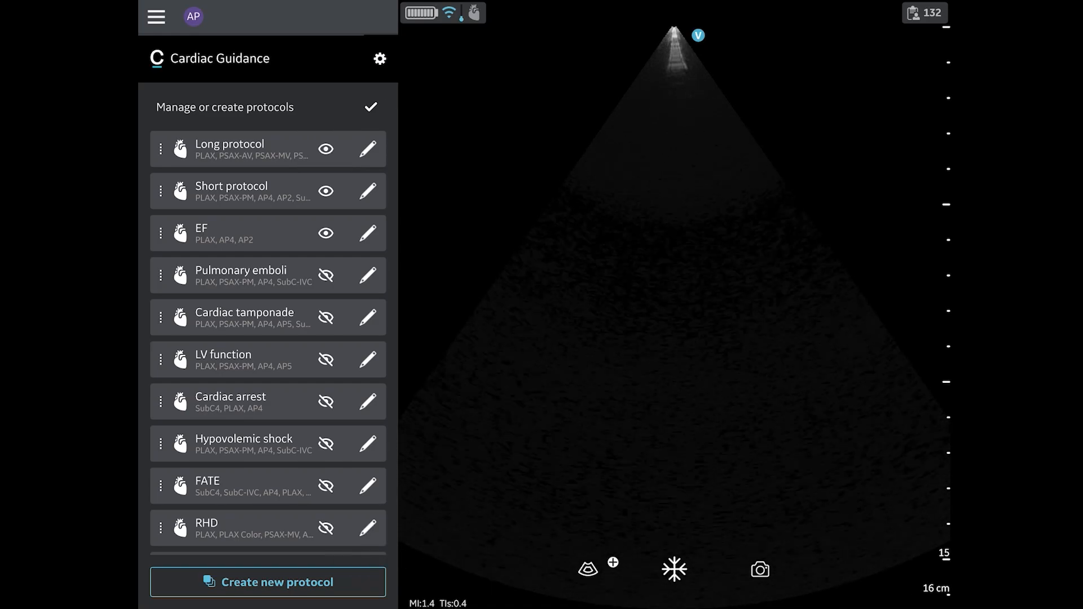
# - Create a new protocol with a Free scan view in the Parasternal window
pyautogui.click(371, 107)
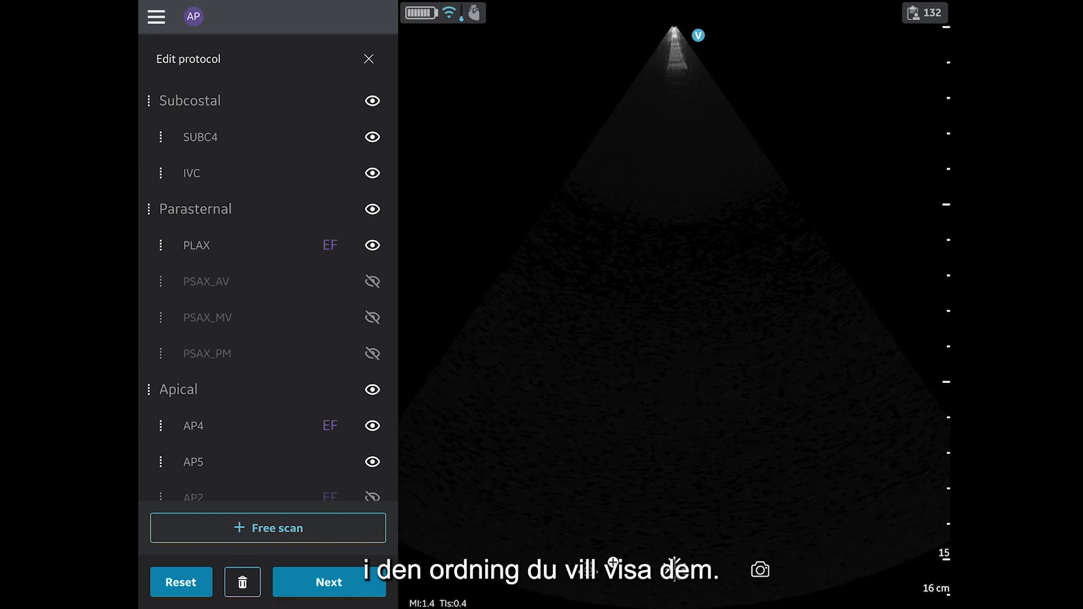
pyautogui.click(268, 528)
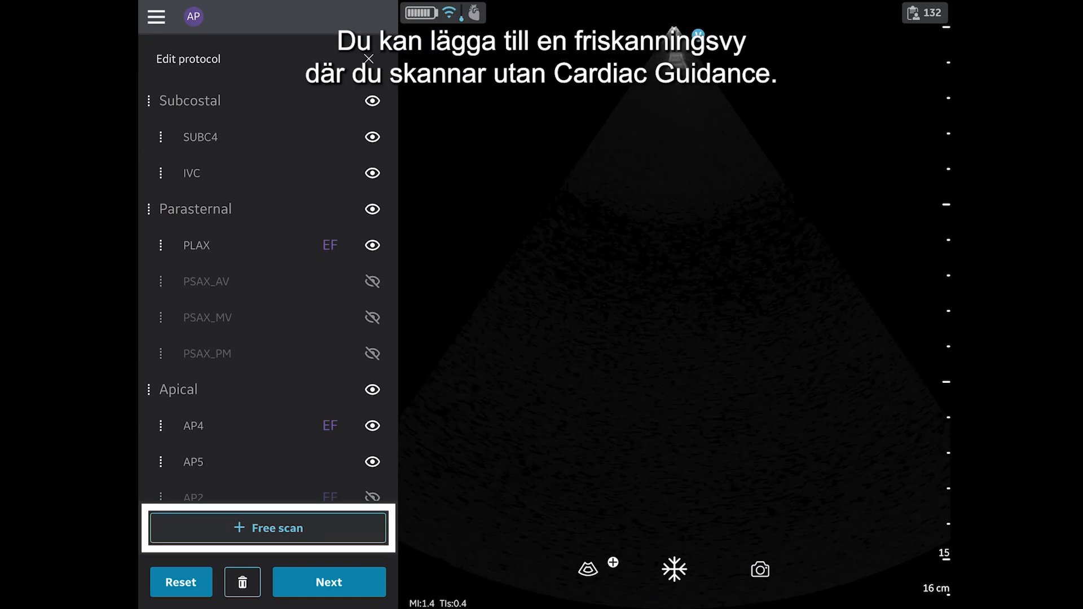
pyautogui.click(268, 528)
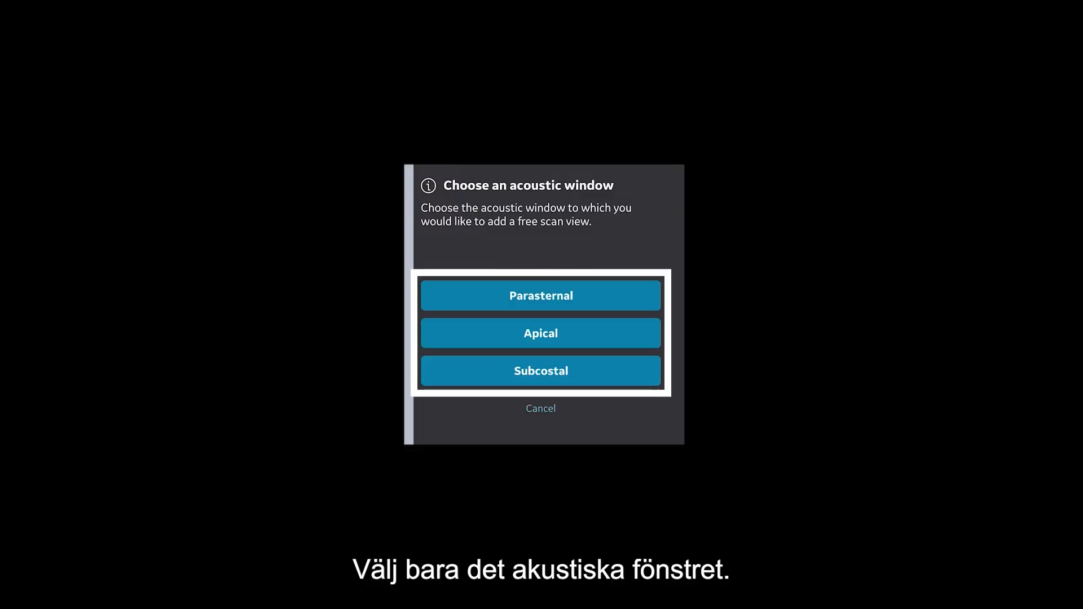
pyautogui.click(541, 295)
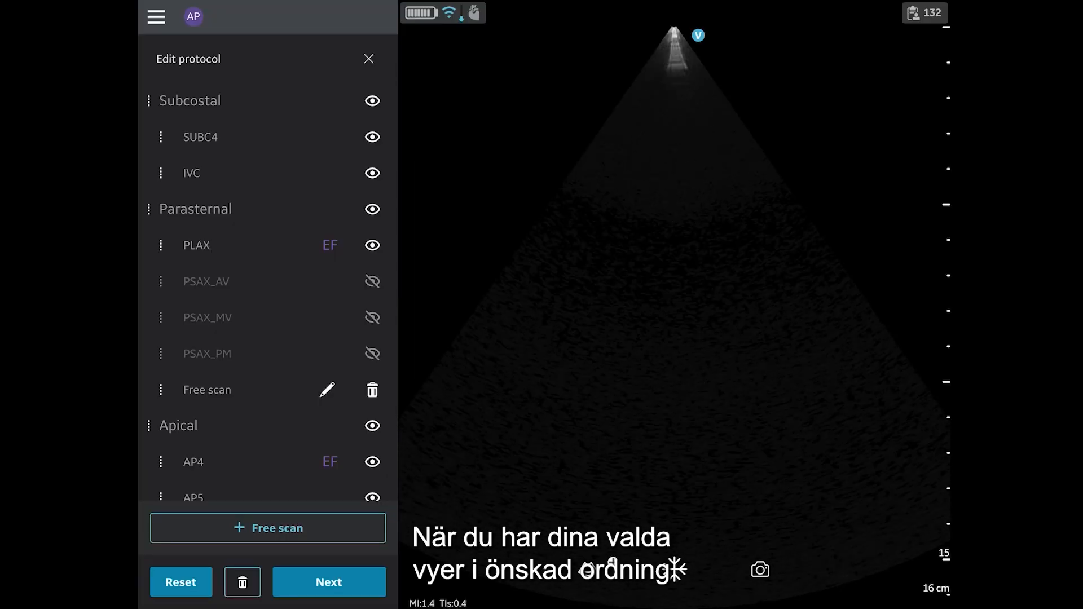
# - Name the new protocol 'LV Function' and save it to the protocol list
pyautogui.click(329, 582)
pyautogui.write('LV Fu')
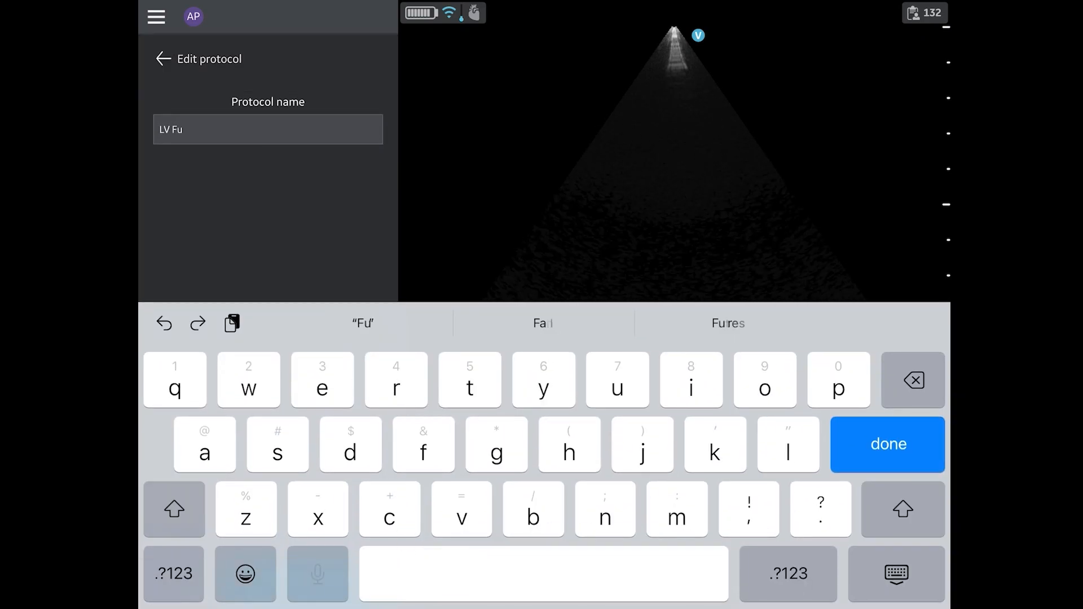
pyautogui.click(887, 444)
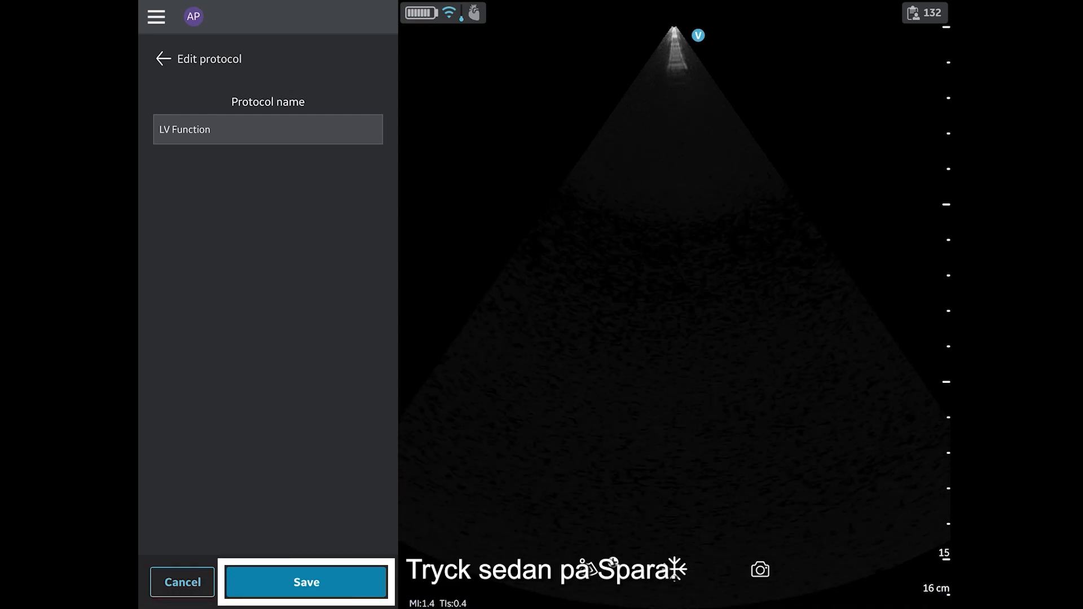
pyautogui.click(306, 582)
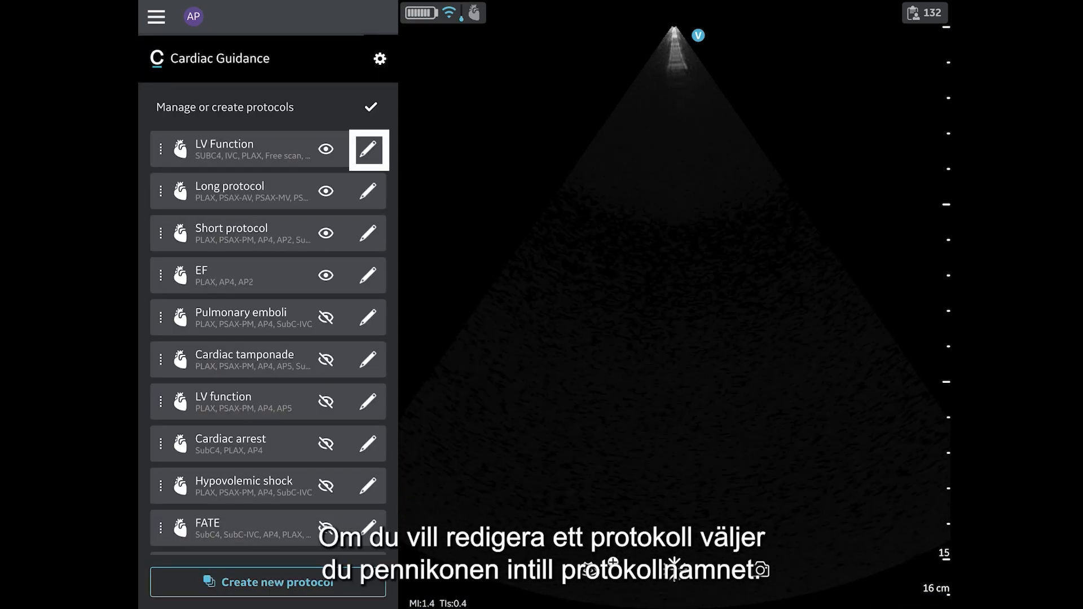
# - Edit LV Function and make its PSAX_PM view visible
pyautogui.click(368, 149)
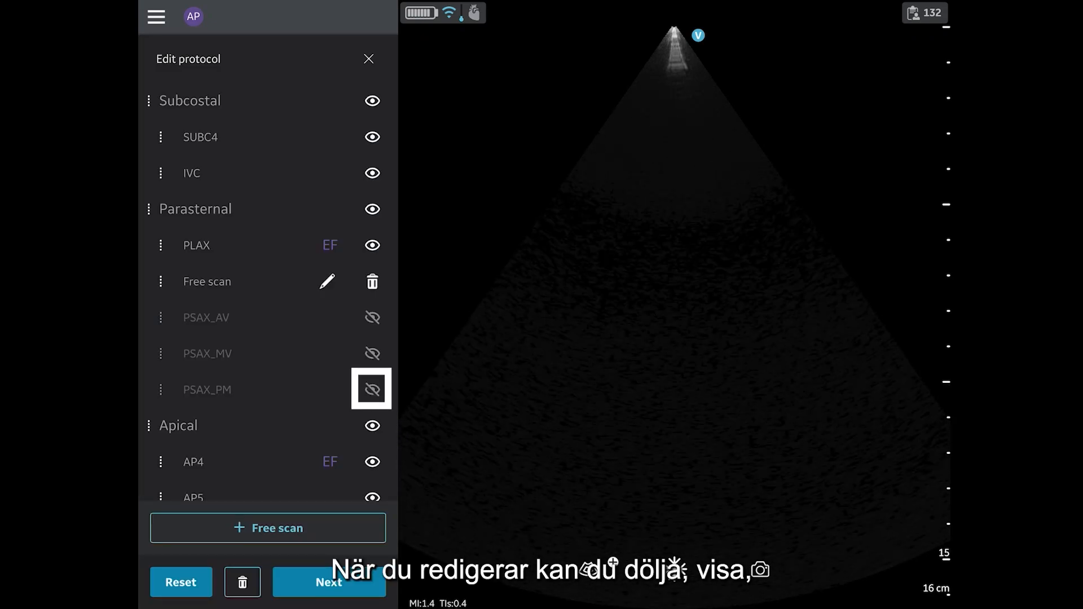
pyautogui.click(371, 390)
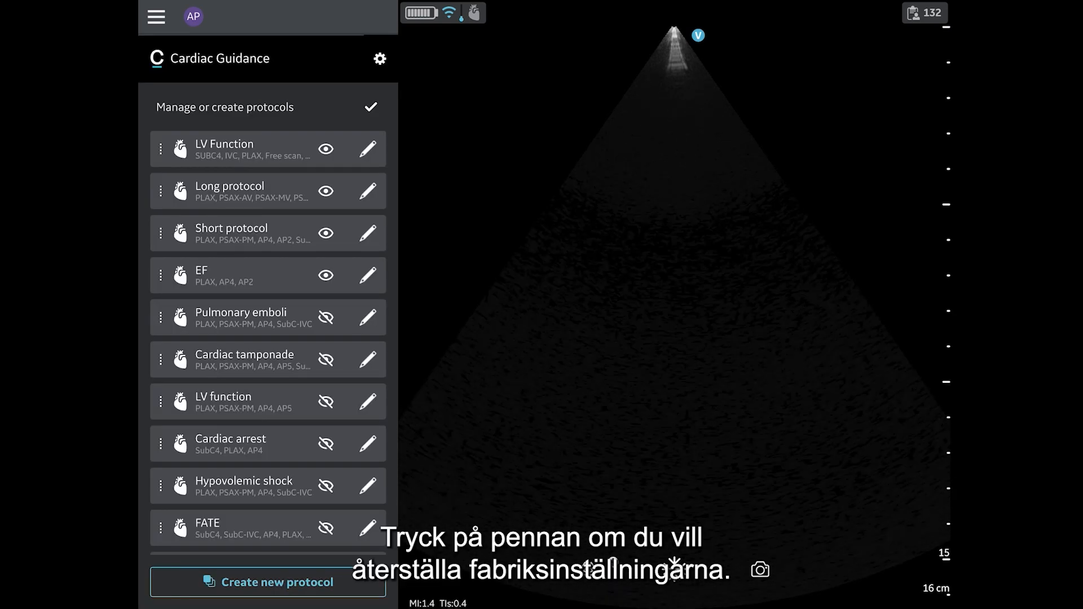
# - Reset LV Function to factory settings and save it
pyautogui.click(368, 149)
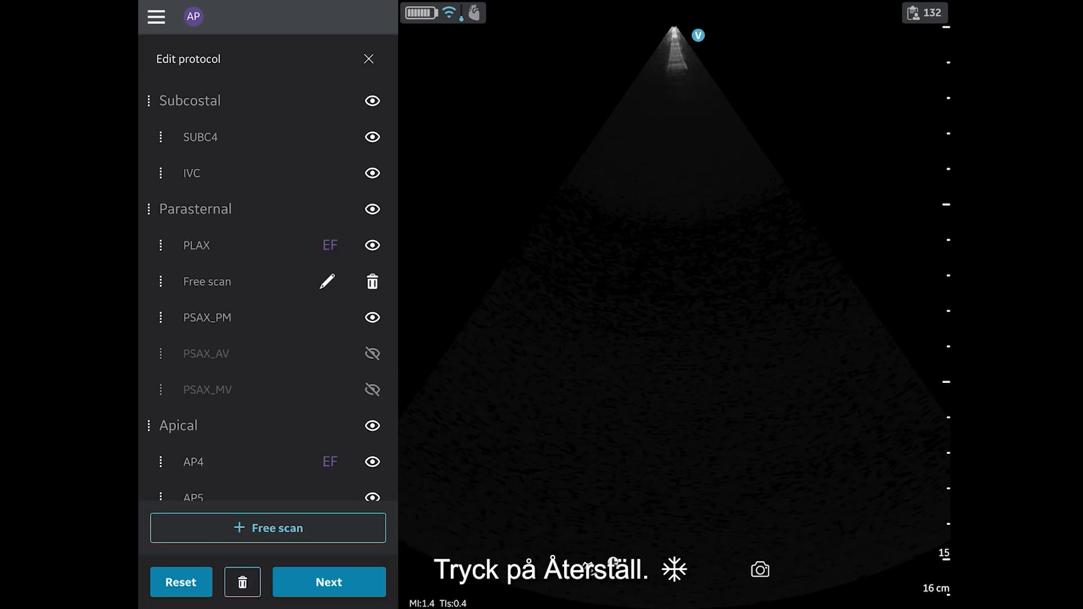
pyautogui.click(180, 582)
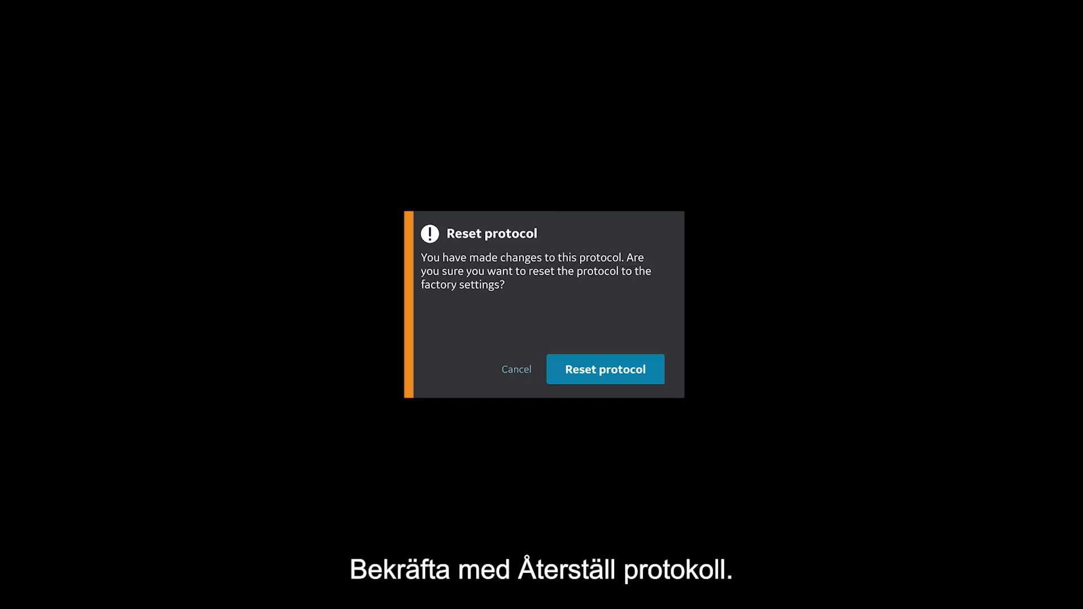
pyautogui.click(605, 369)
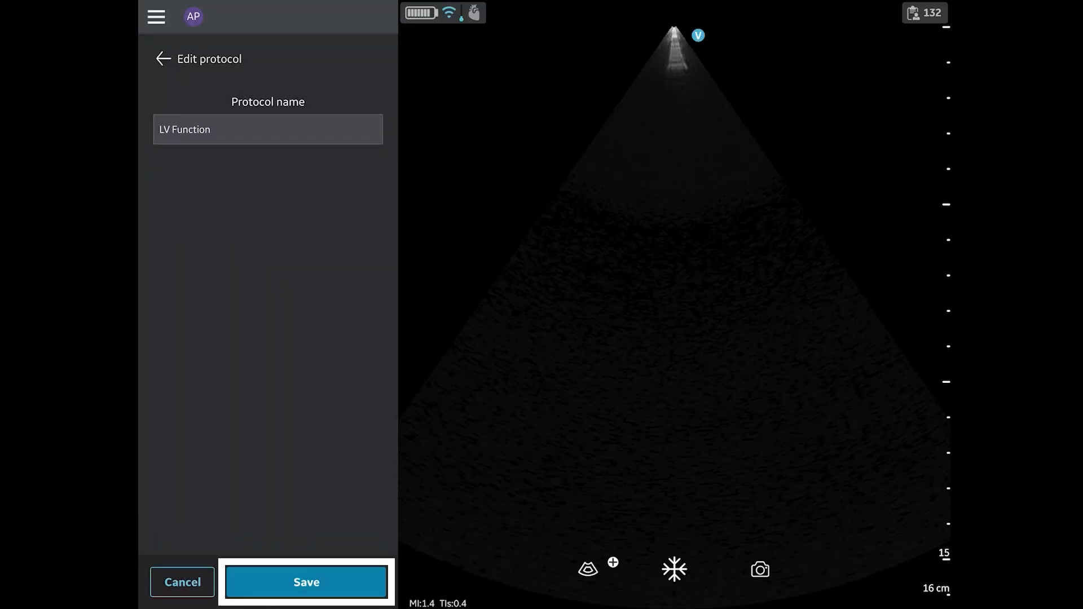
pyautogui.click(305, 582)
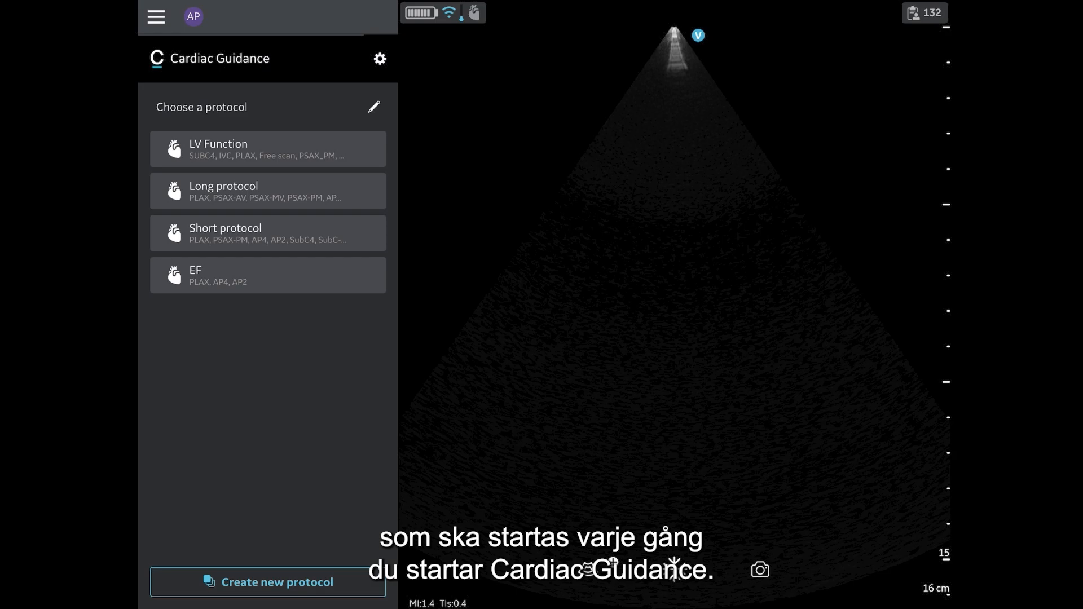
# - Long-press EF to star it as the default protocol
pyautogui.click(269, 278)
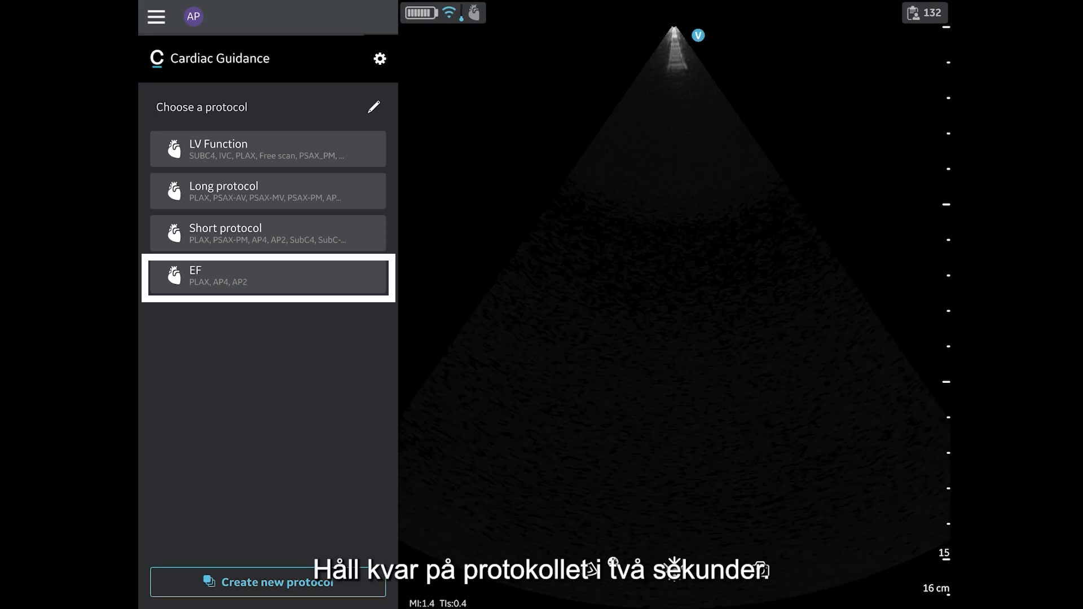
pyautogui.click(268, 277)
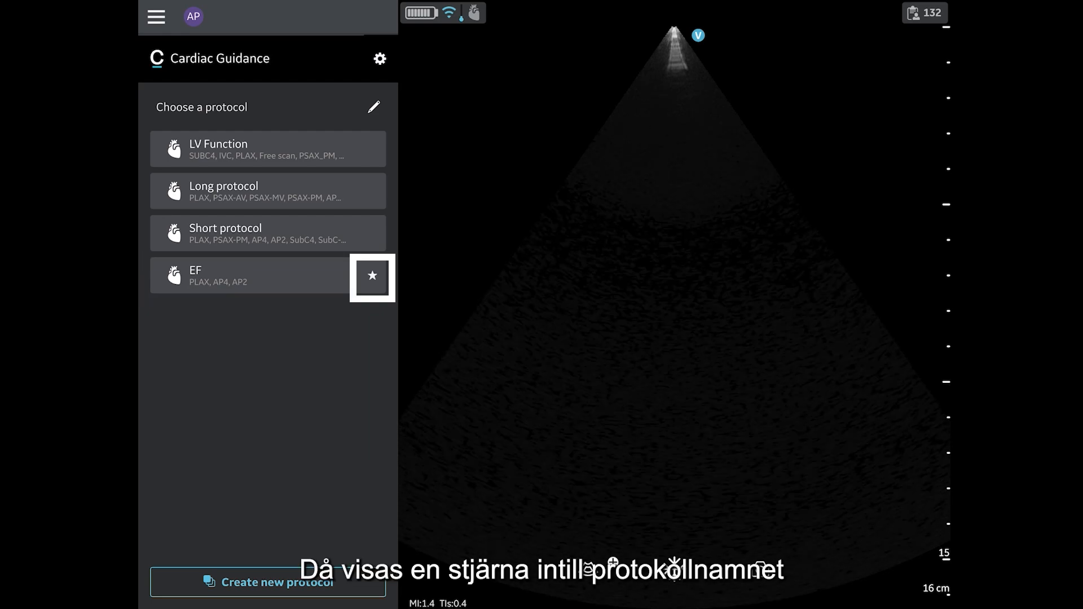